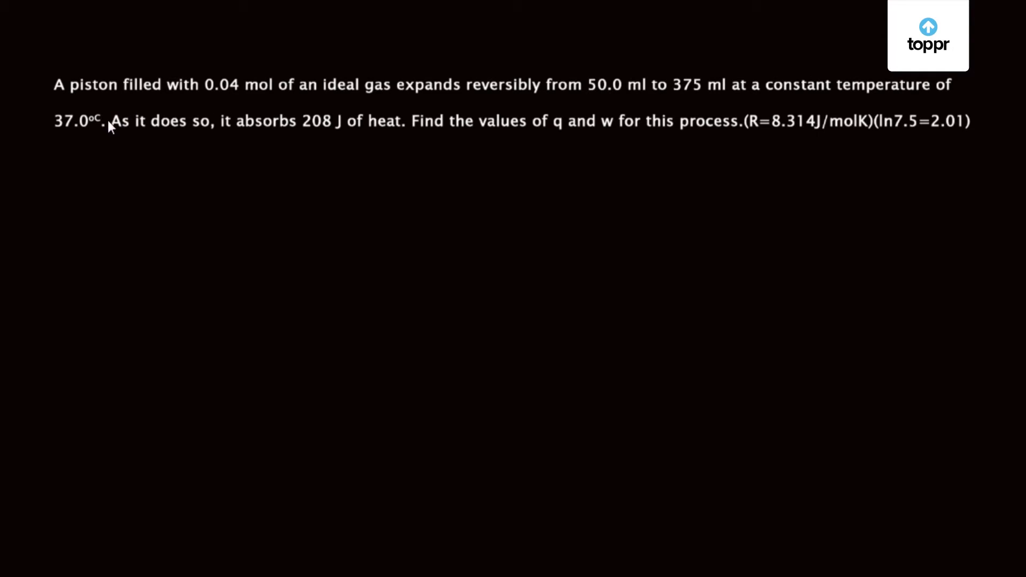
{"action": "mouse_move", "coordinate": [131, 111]}
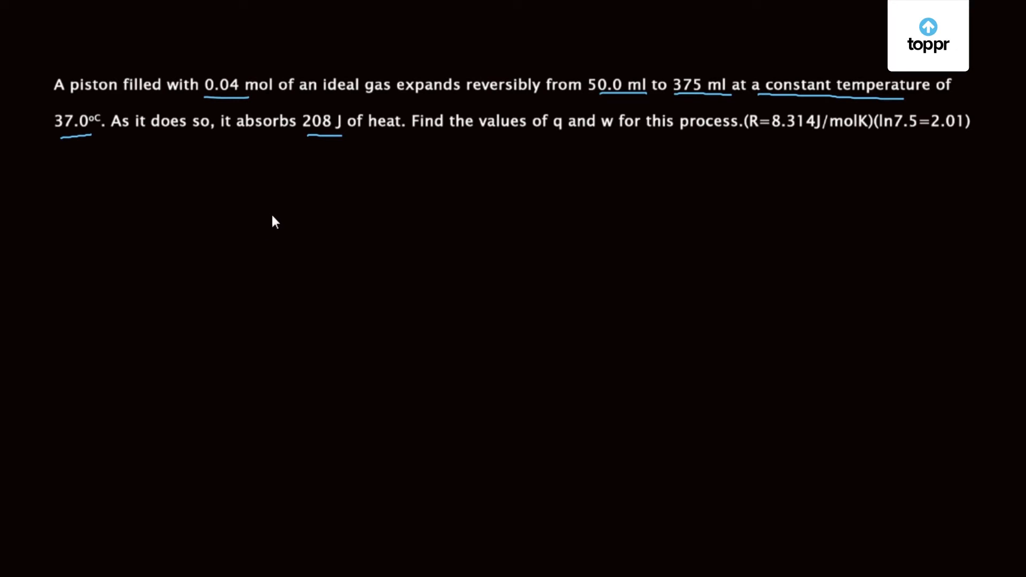
{"action": "mouse_move", "coordinate": [414, 189]}
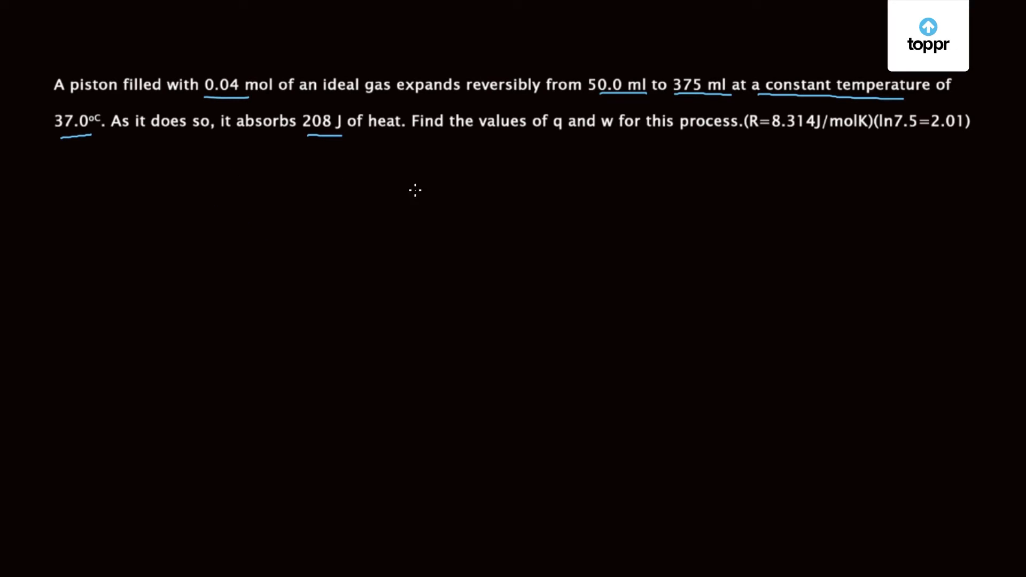
{"action": "mouse_move", "coordinate": [580, 158]}
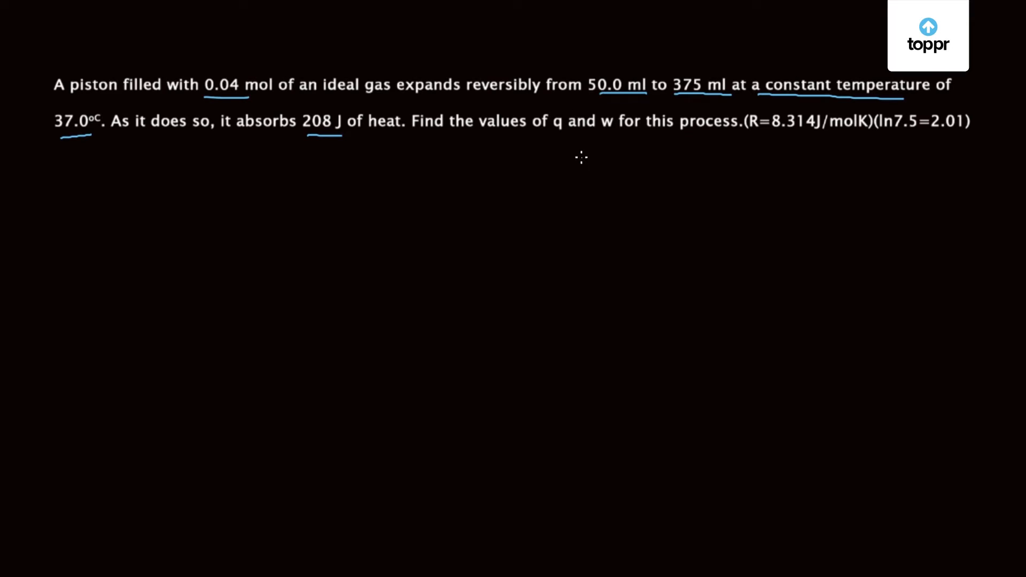
{"action": "mouse_move", "coordinate": [382, 99]}
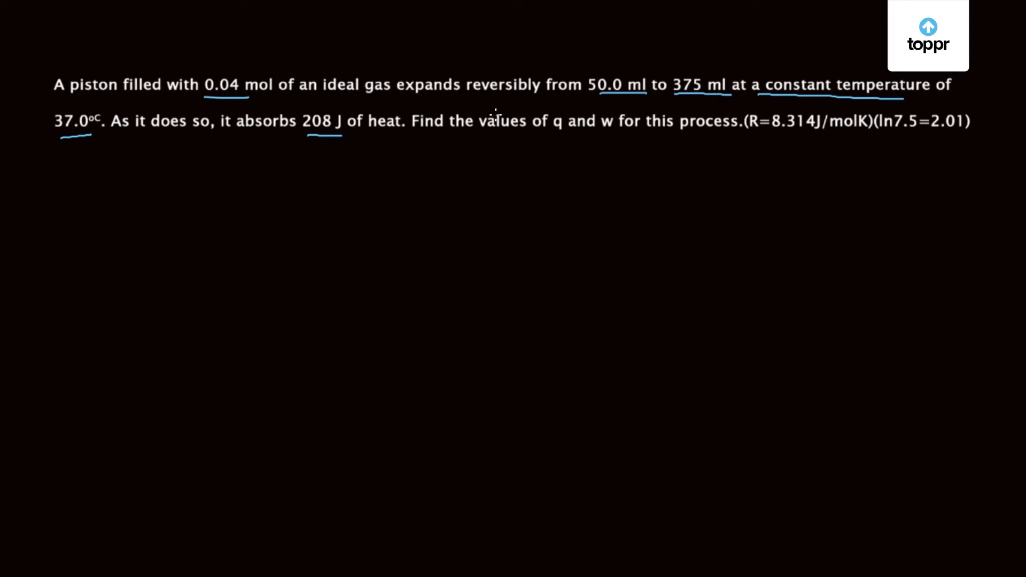
{"action": "mouse_move", "coordinate": [178, 229]}
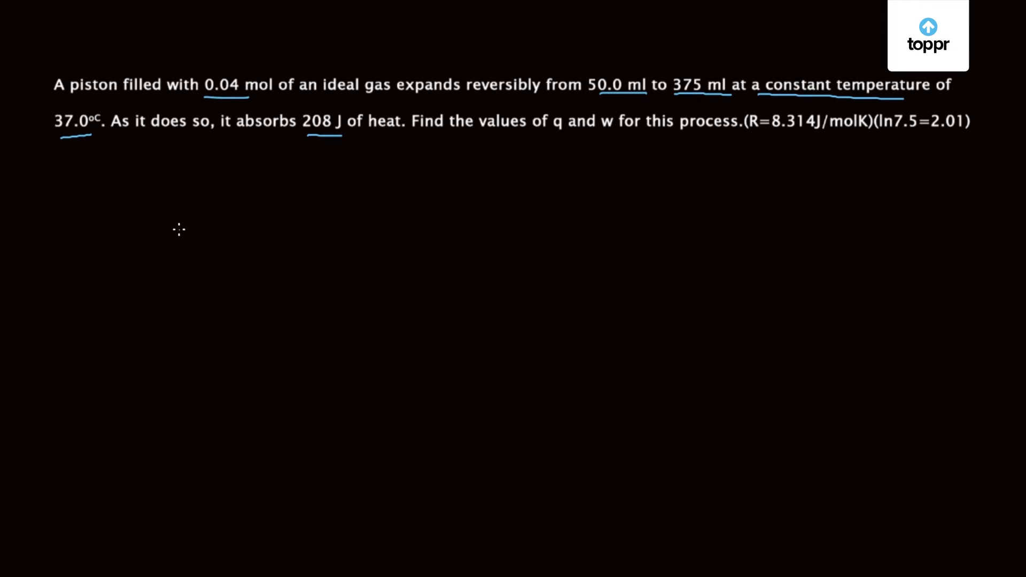
{"action": "mouse_move", "coordinate": [250, 221]}
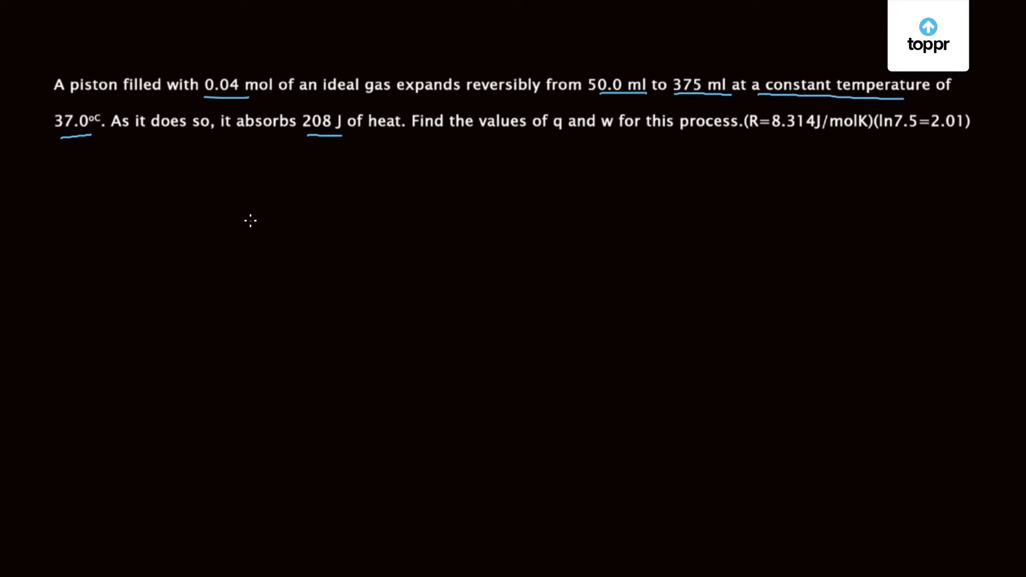
{"action": "mouse_move", "coordinate": [247, 213]}
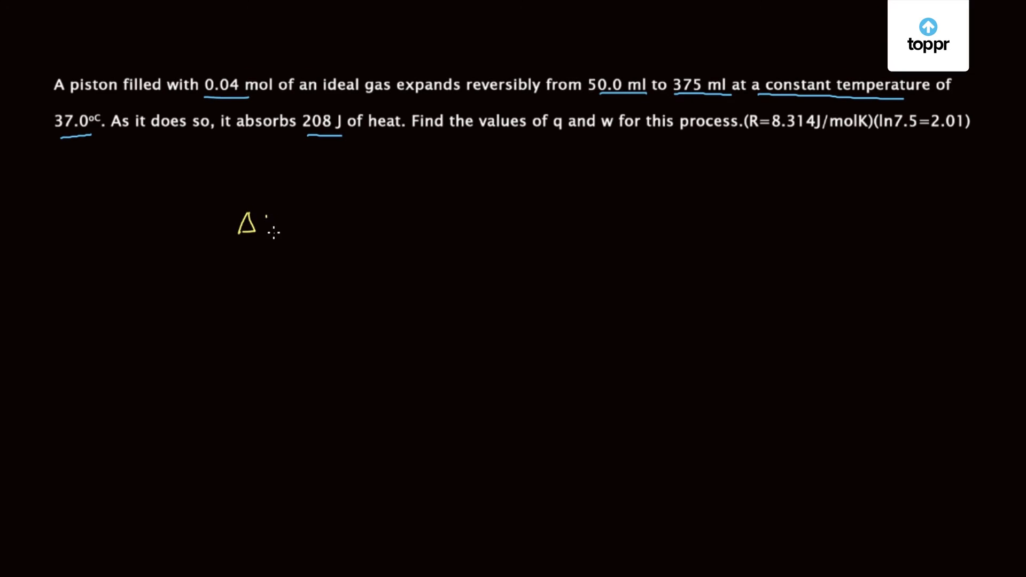
{"action": "type", "text": "U= n Cv dT"}
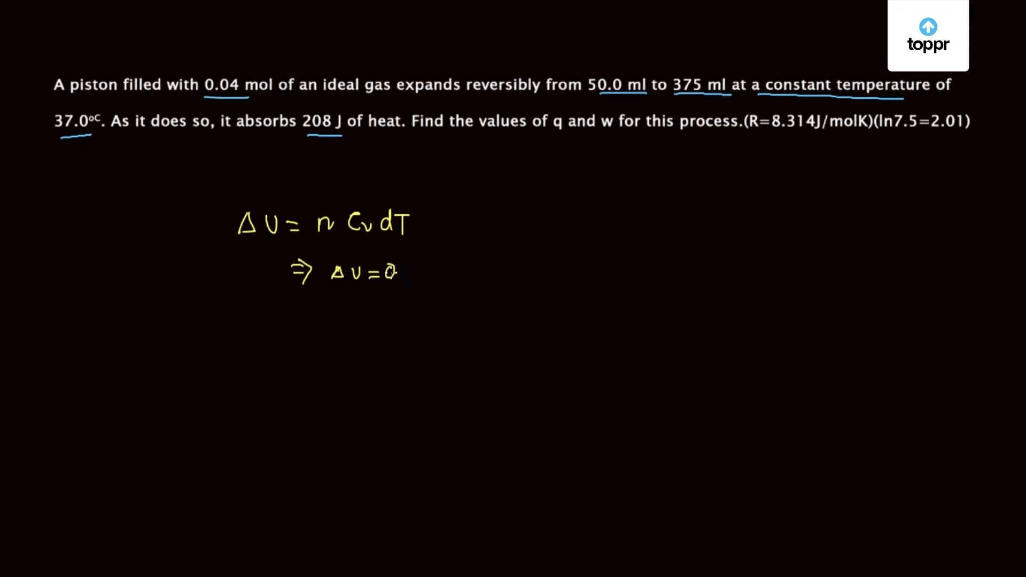
{"action": "mouse_move", "coordinate": [327, 297]}
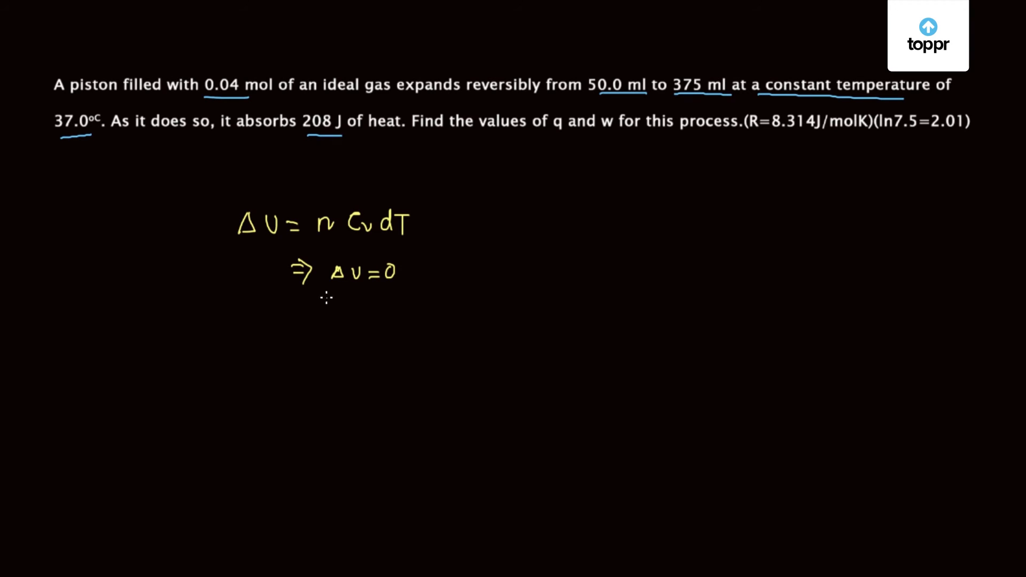
{"action": "mouse_move", "coordinate": [240, 358]}
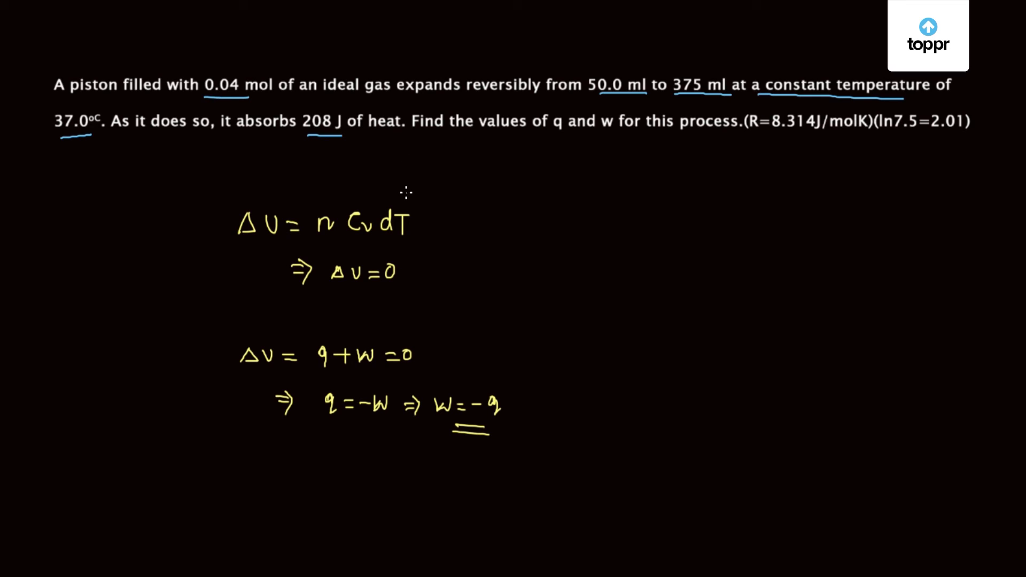
{"action": "mouse_move", "coordinate": [449, 439]}
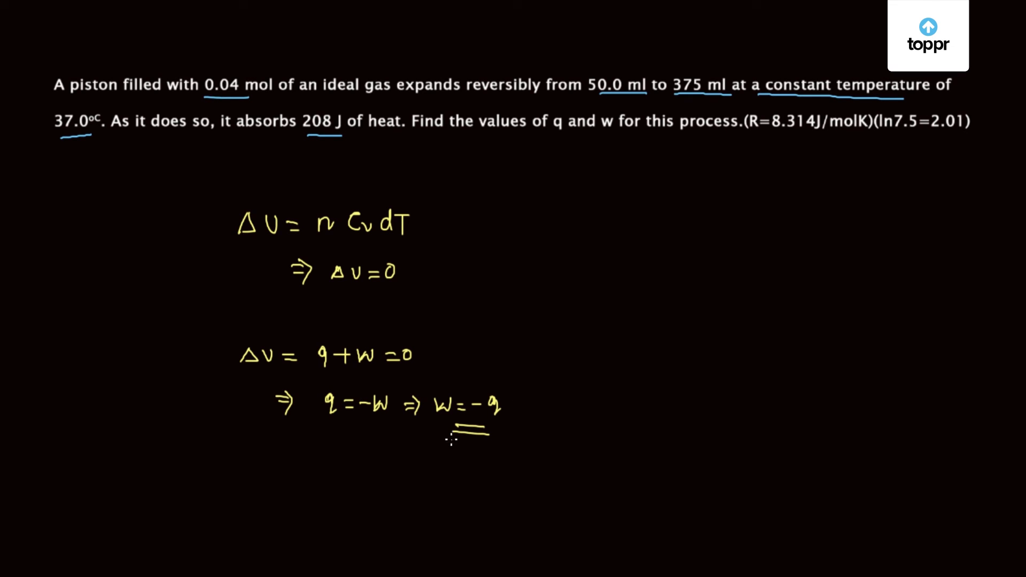
{"action": "mouse_move", "coordinate": [330, 472]}
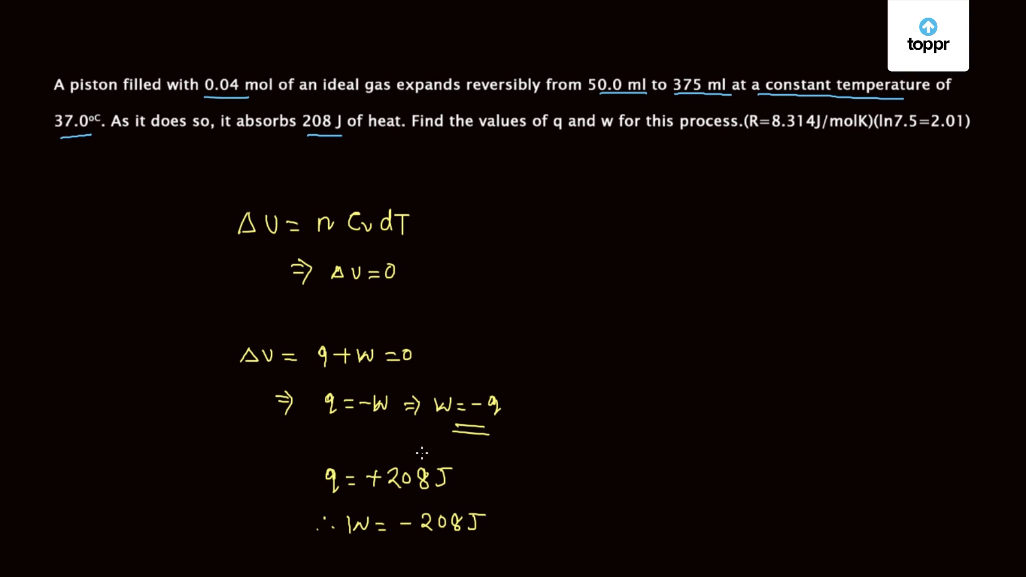
{"action": "mouse_move", "coordinate": [361, 555]}
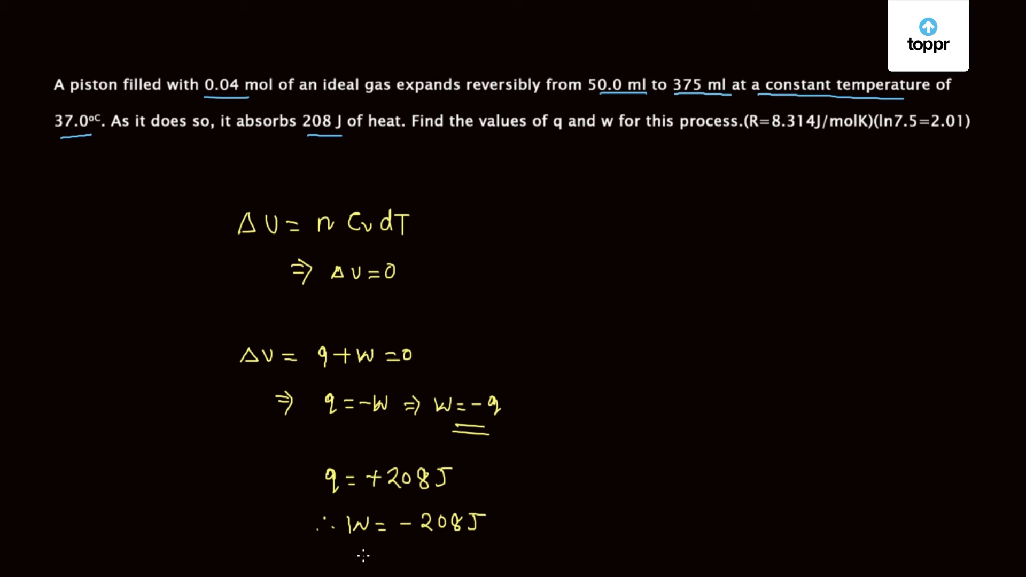